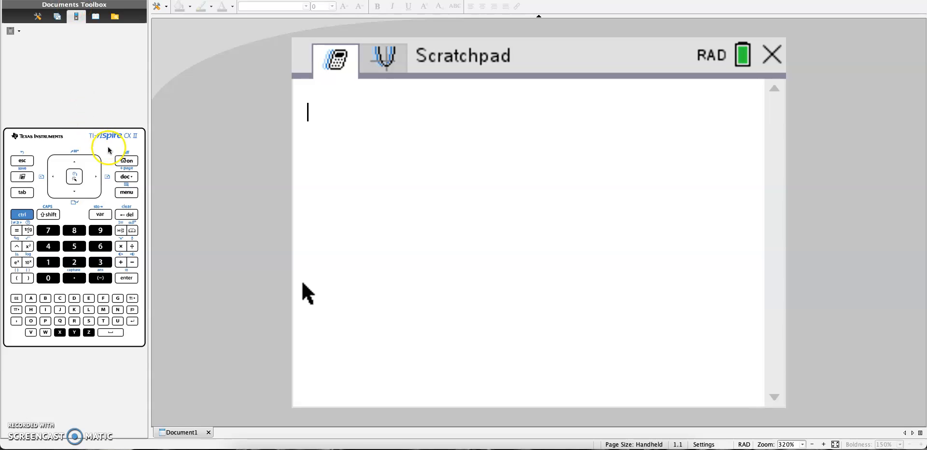
# Insert nSolve( on the Scratchpad entry line from the Algebra menu.
pyautogui.click(125, 192)
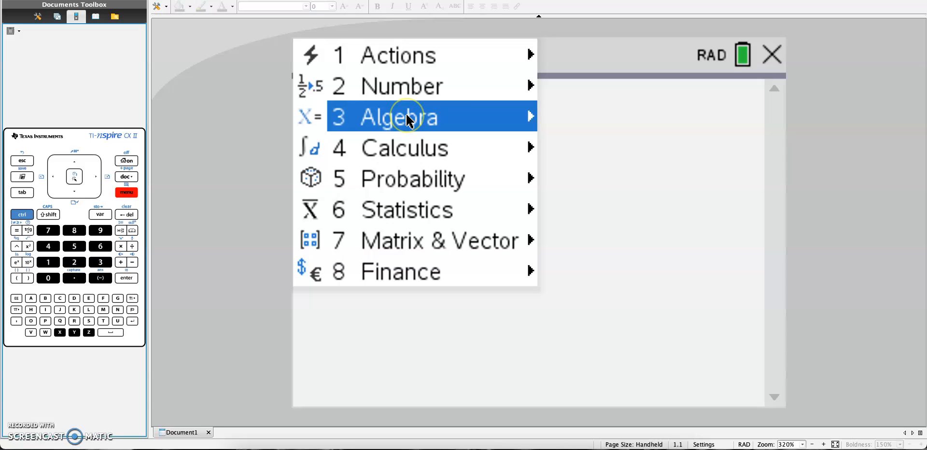
pyautogui.click(398, 116)
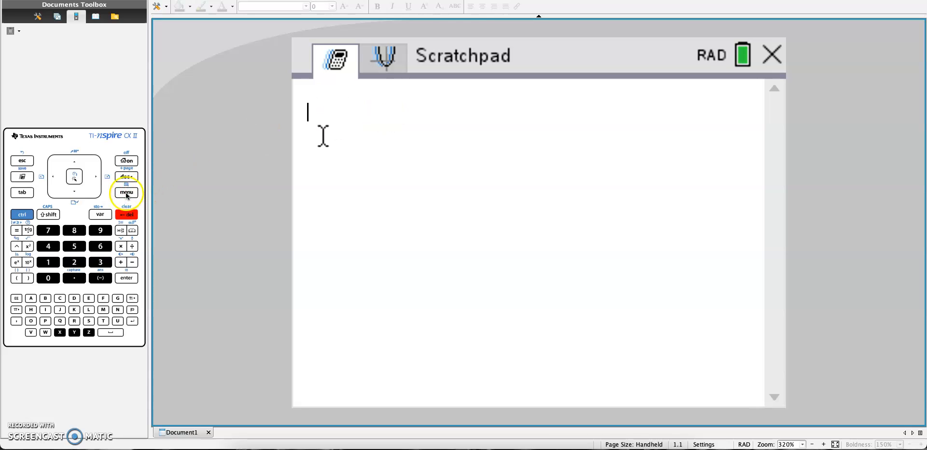
pyautogui.click(126, 192)
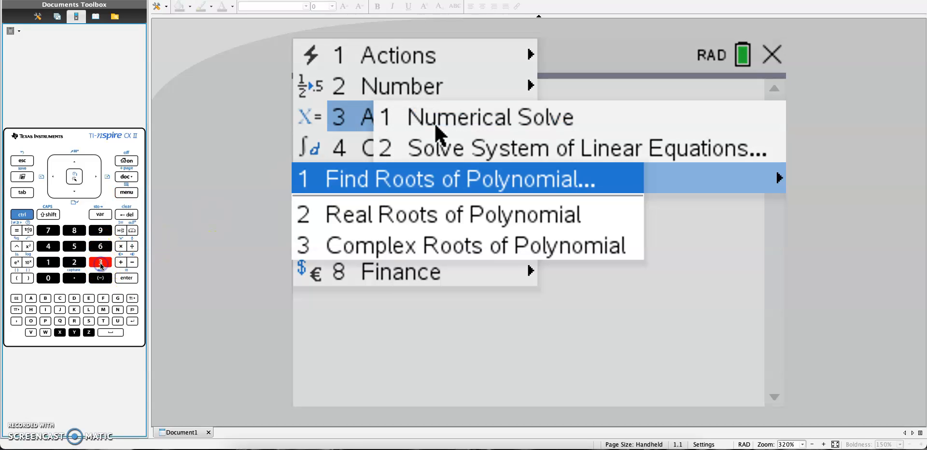
pyautogui.click(464, 178)
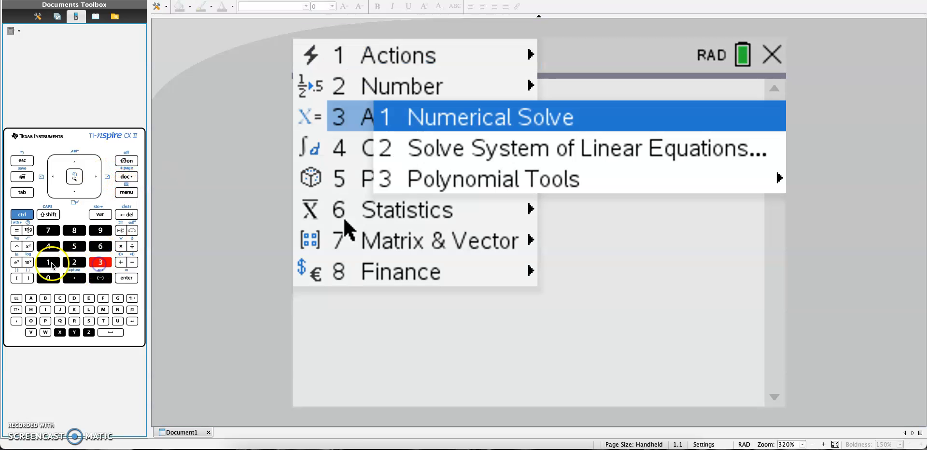
pyautogui.click(489, 117)
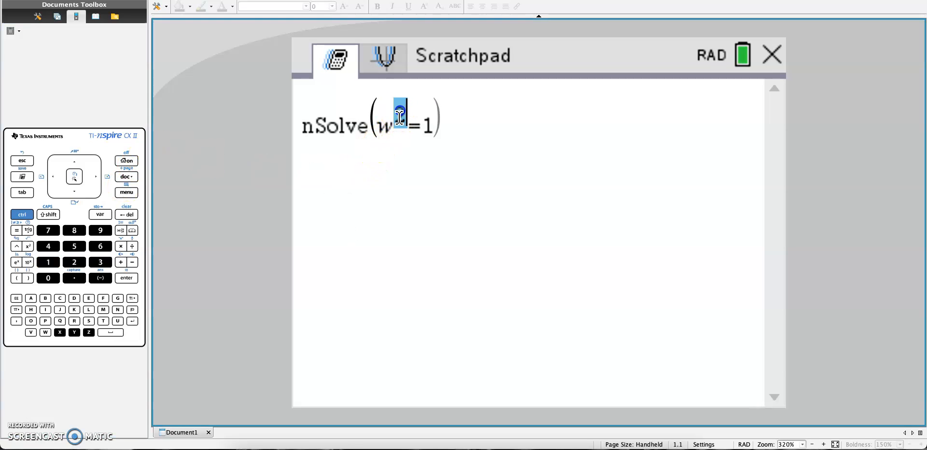
# Complete and evaluate nSolve(w²=1,w), which returns 1.
pyautogui.write('2')
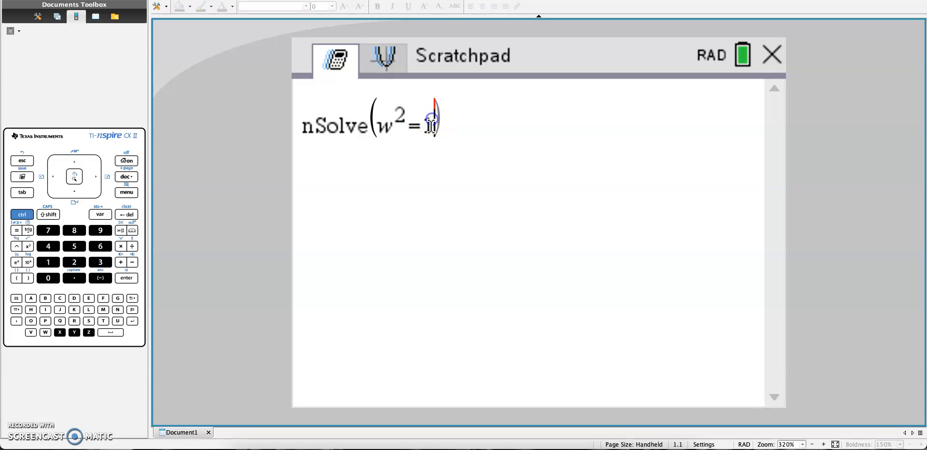
pyautogui.write('1')
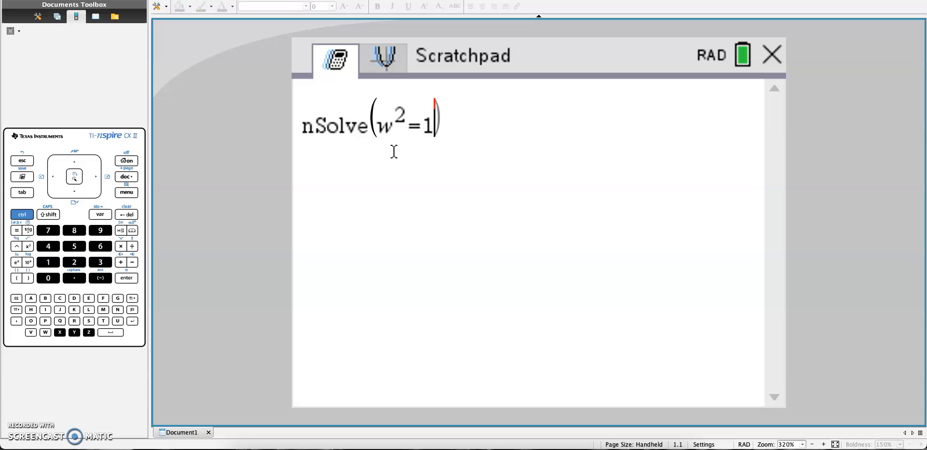
pyautogui.write(',w')
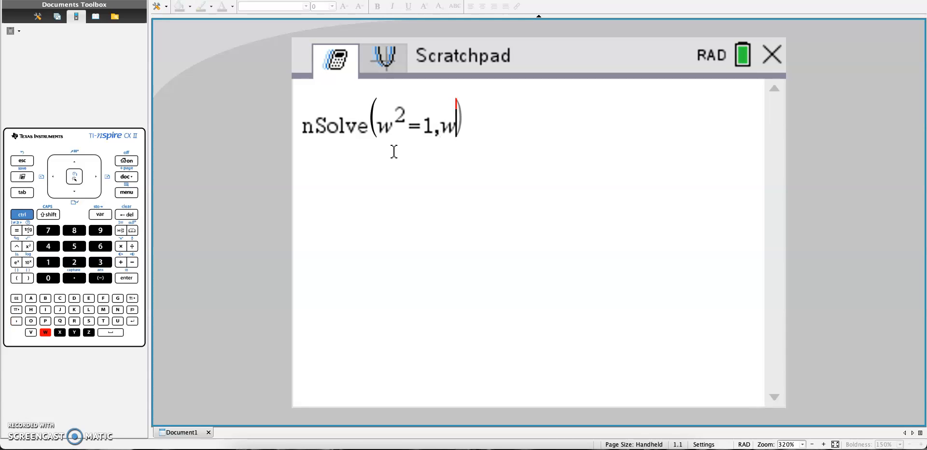
pyautogui.press('enter')
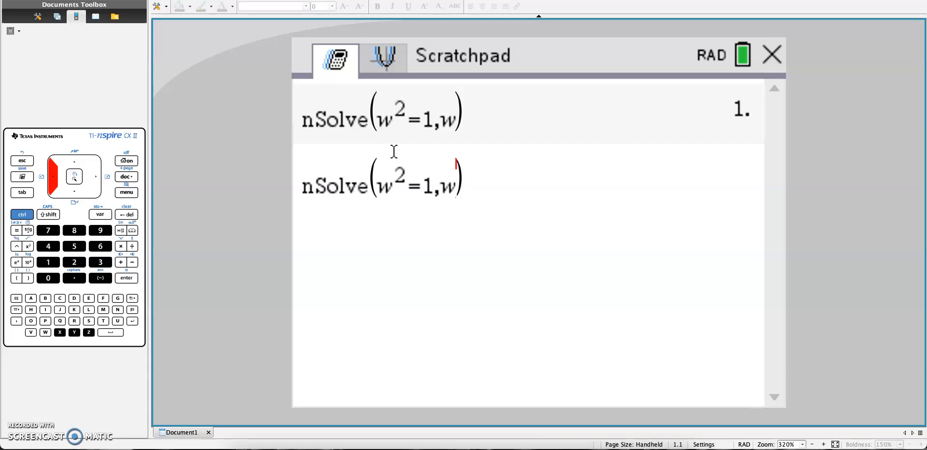
# Add the guess =100 to the recalled nSolve(w²=1,w) command.
pyautogui.write('=100')
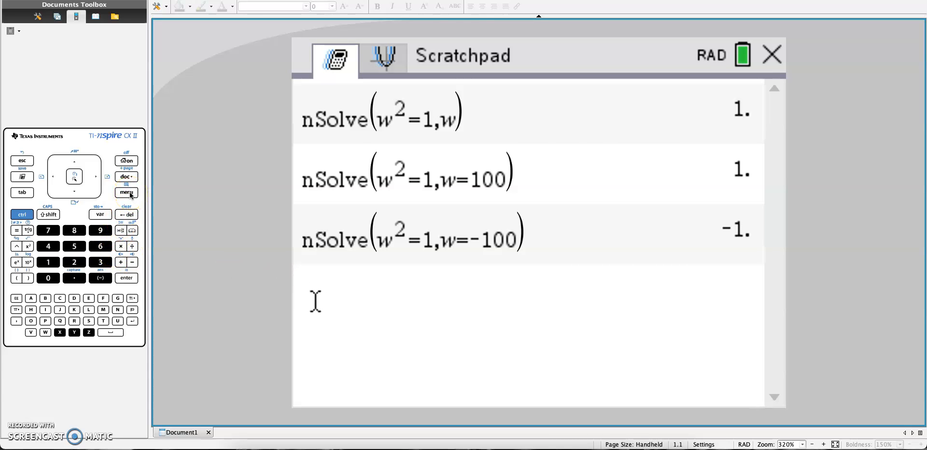
# Solve x²=100 with guesses x=100 and x=-100, returning 10 and -10.
pyautogui.click(47, 263)
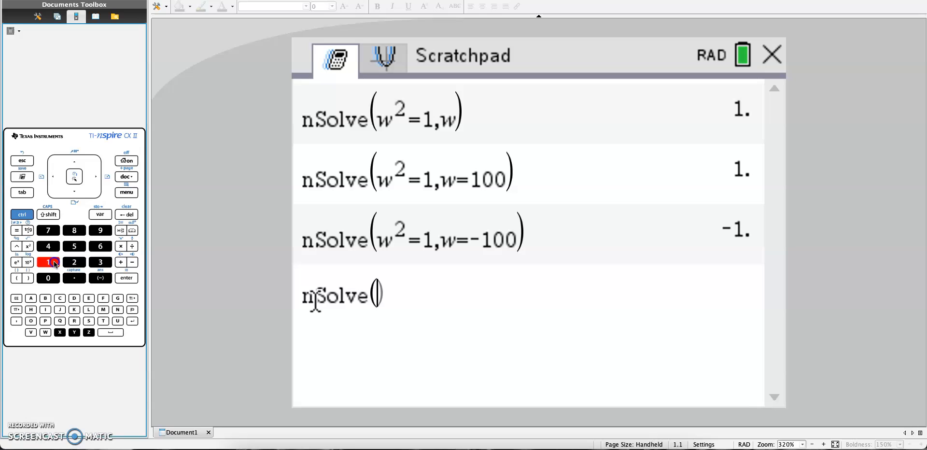
pyautogui.moveTo(67, 262)
pyautogui.write('x^2=100,x=100')
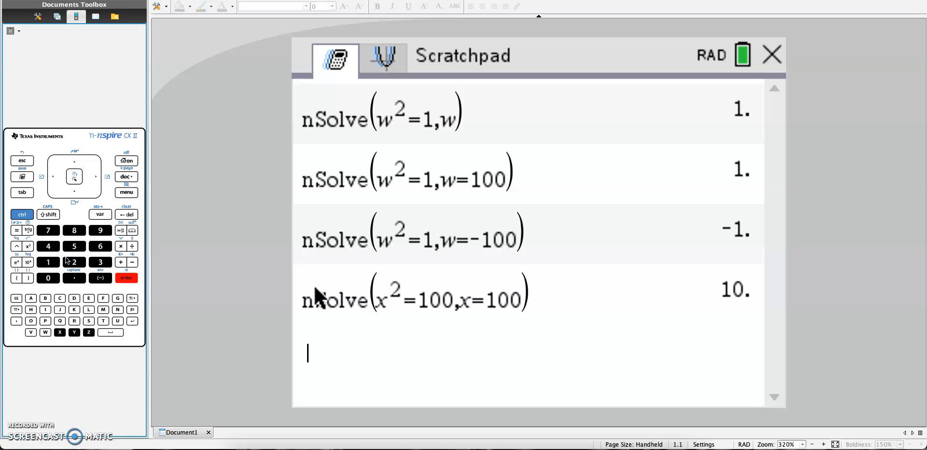
pyautogui.press('enter')
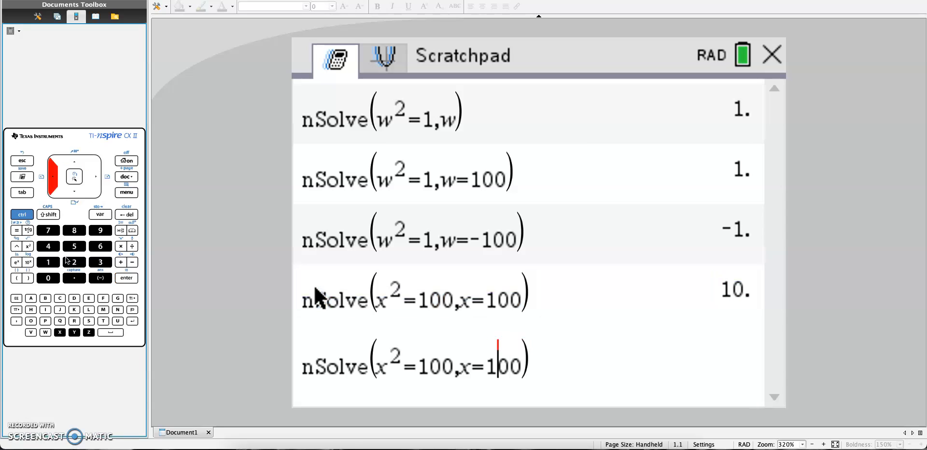
pyautogui.write('-')
pyautogui.press('enter')
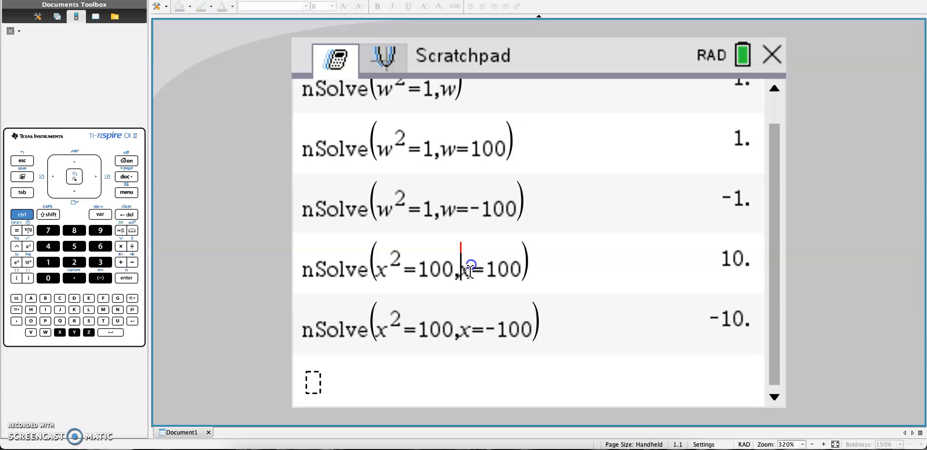
pyautogui.moveTo(464, 266); pyautogui.dragTo(523, 266)
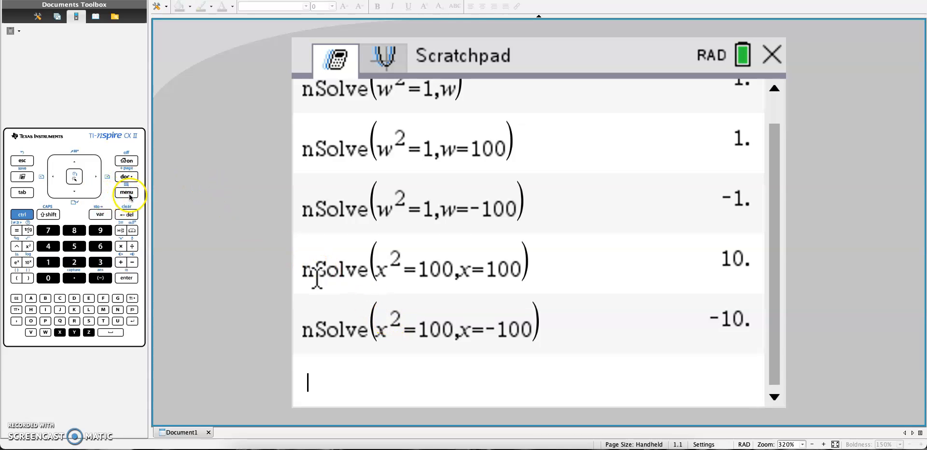
# Enter nSolve(x(x-1)=0,x=100), triggering an 'Invalid implied multiply' error.
pyautogui.click(126, 192)
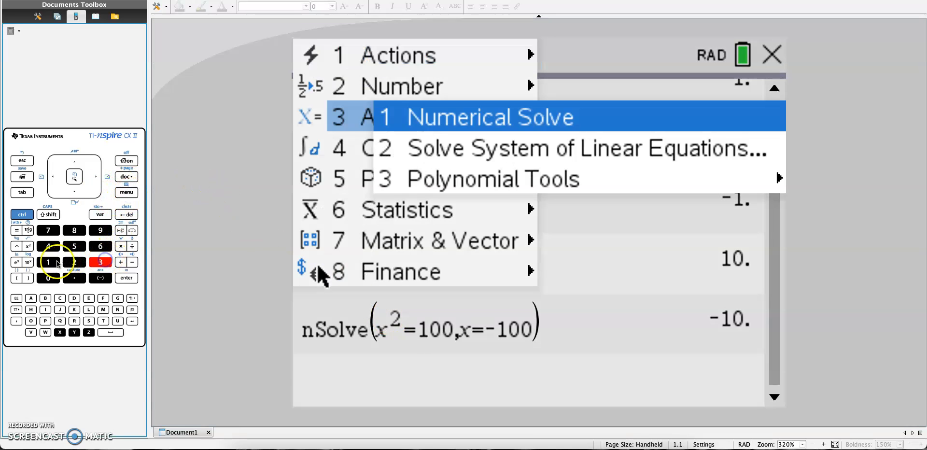
pyautogui.click(489, 117)
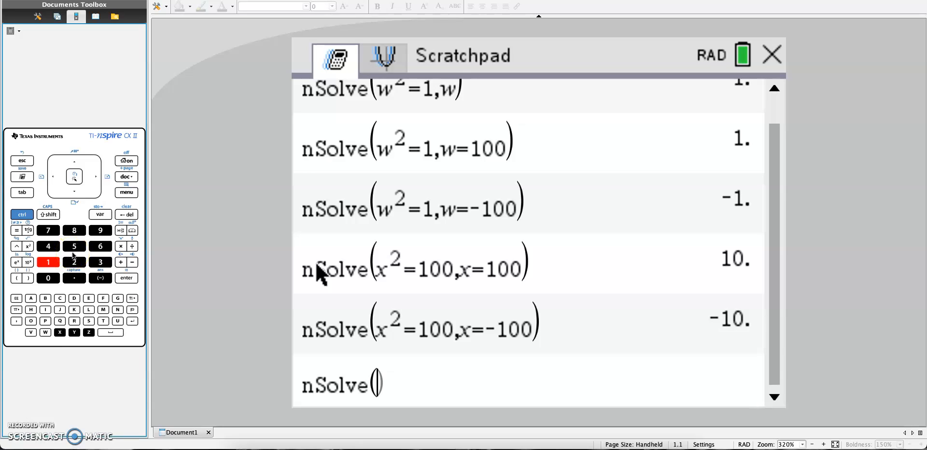
pyautogui.write('x(x-1')
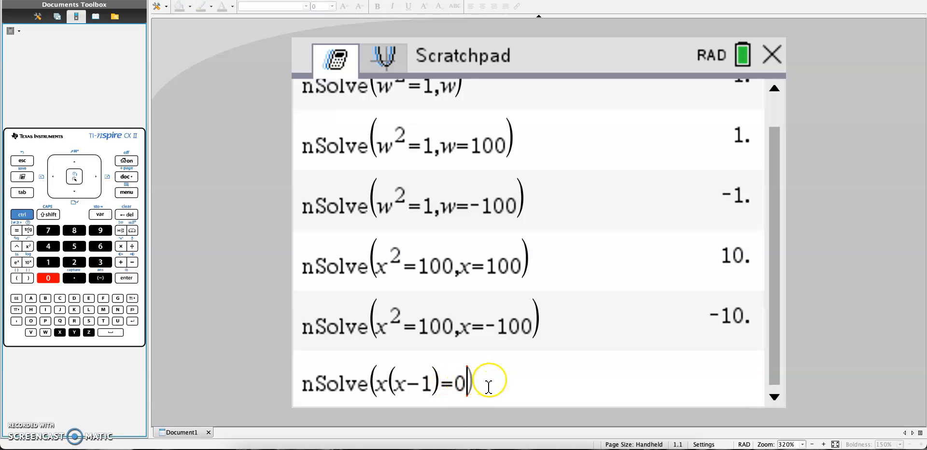
pyautogui.write(',x')
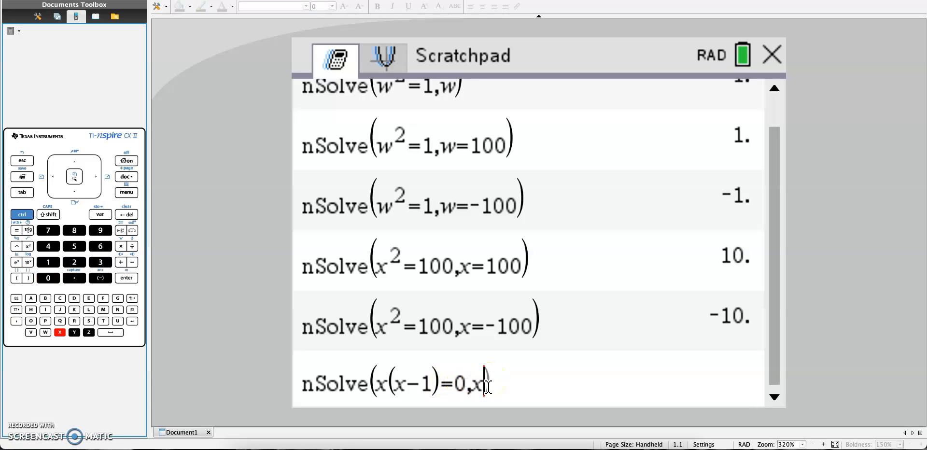
pyautogui.write('=100')
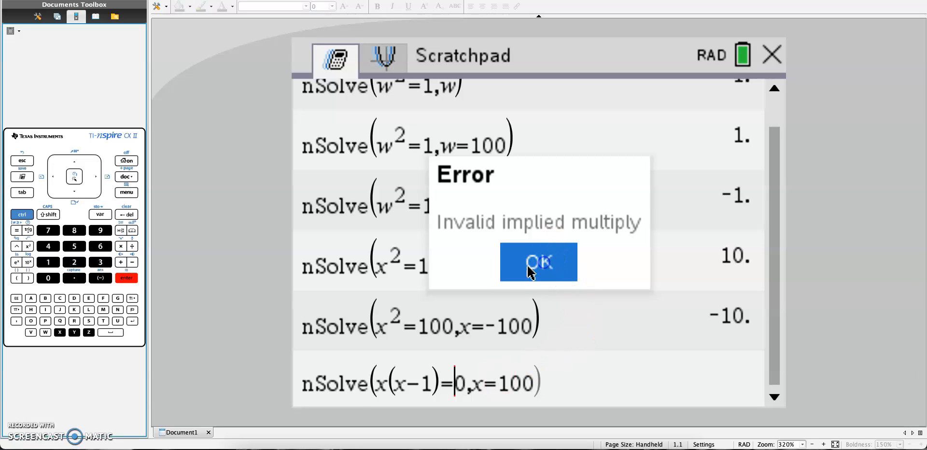
# Dismiss the error, make the multiplication explicit, and recall the command.
pyautogui.click(537, 262)
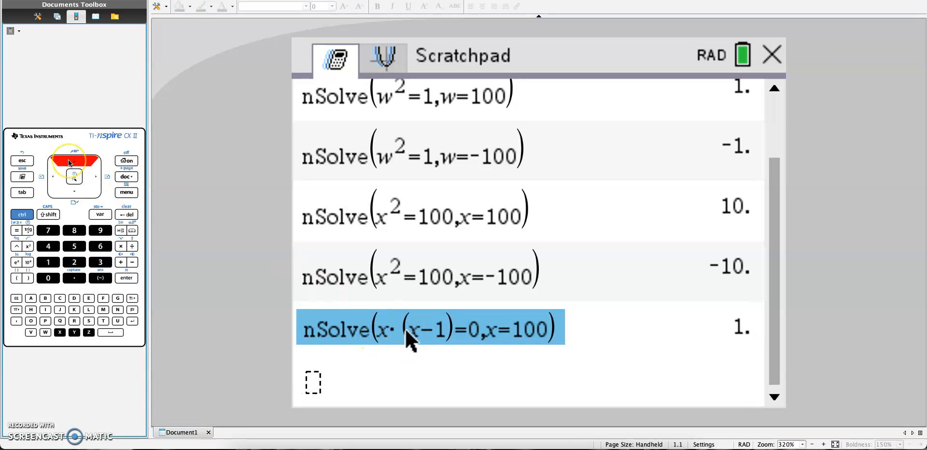
pyautogui.press('enter')
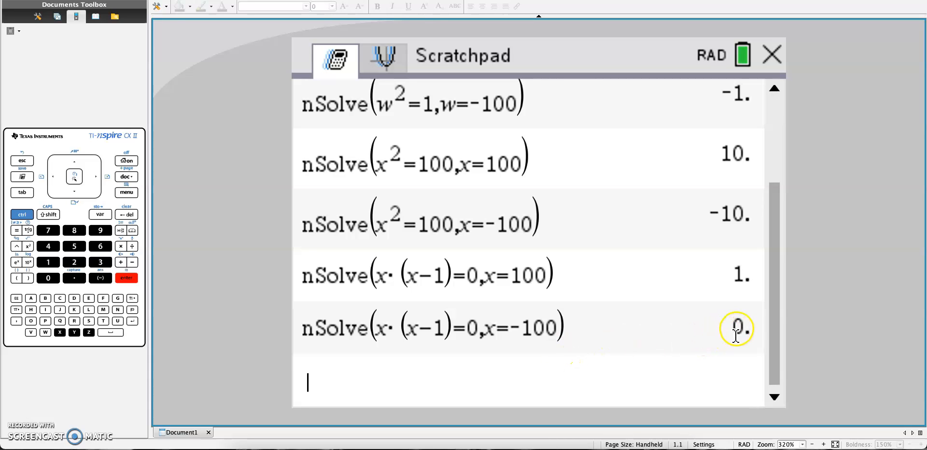
pyautogui.moveTo(402, 328)
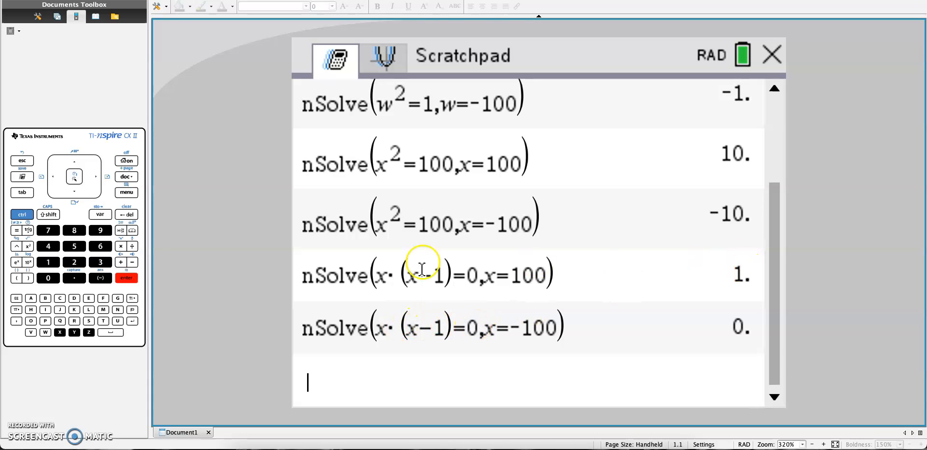
pyautogui.moveTo(440, 274)
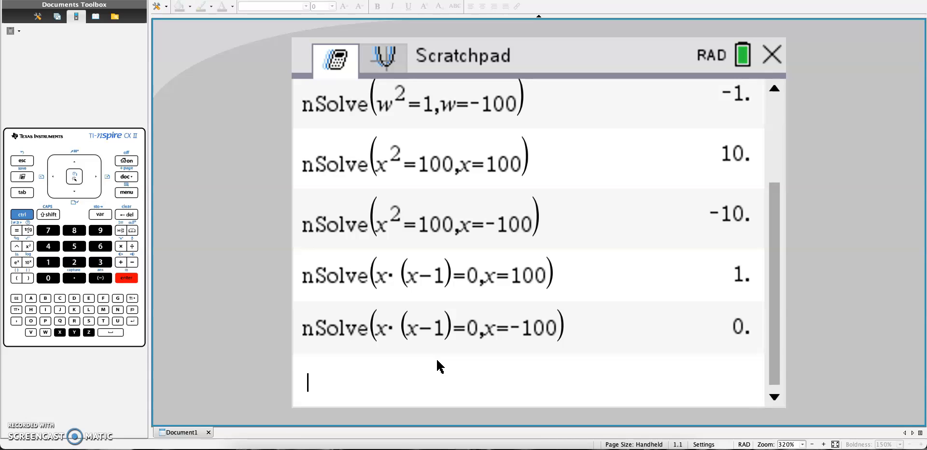
# Start a fresh nSolve entry for (t−9)(t+18)=0.
pyautogui.click(126, 192)
pyautogui.write('nSolve((t-9)(t+18)=0')
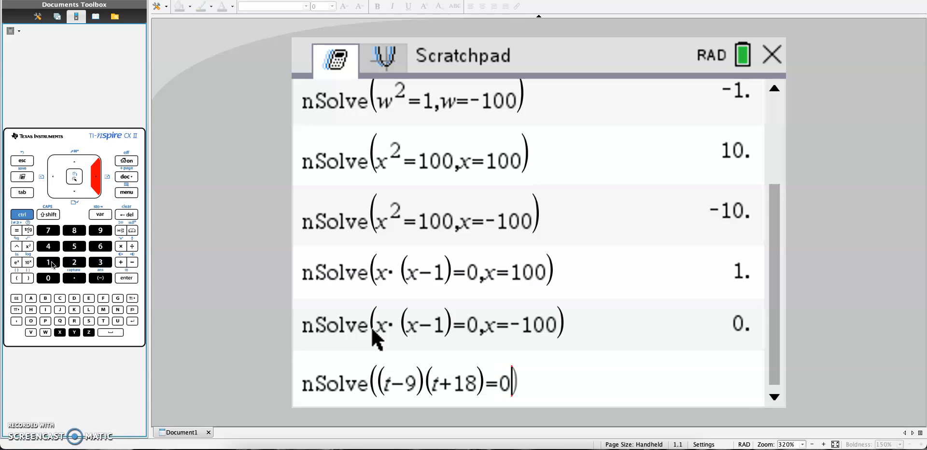
# Add the guess t=100 and evaluate, returning 9.
pyautogui.write(',t=100')
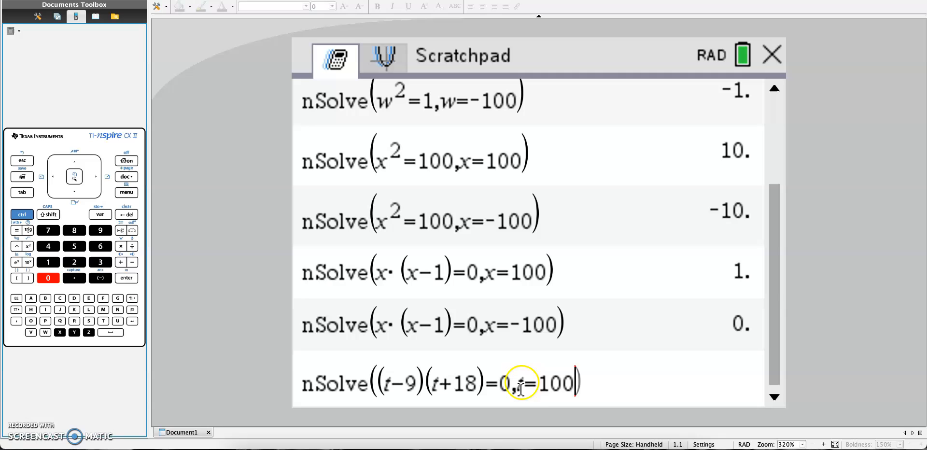
pyautogui.press('enter')
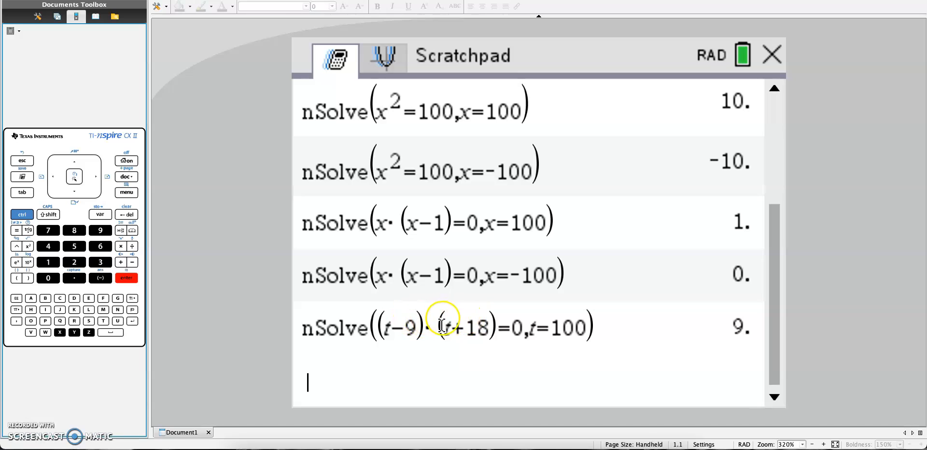
pyautogui.moveTo(316, 381)
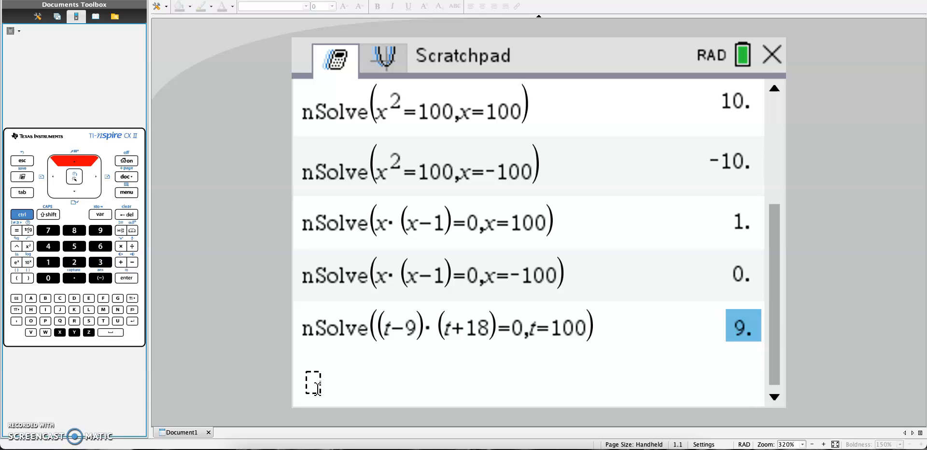
# Recall the command with guess t=-100 and evaluate, returning -18.
pyautogui.press('enter')
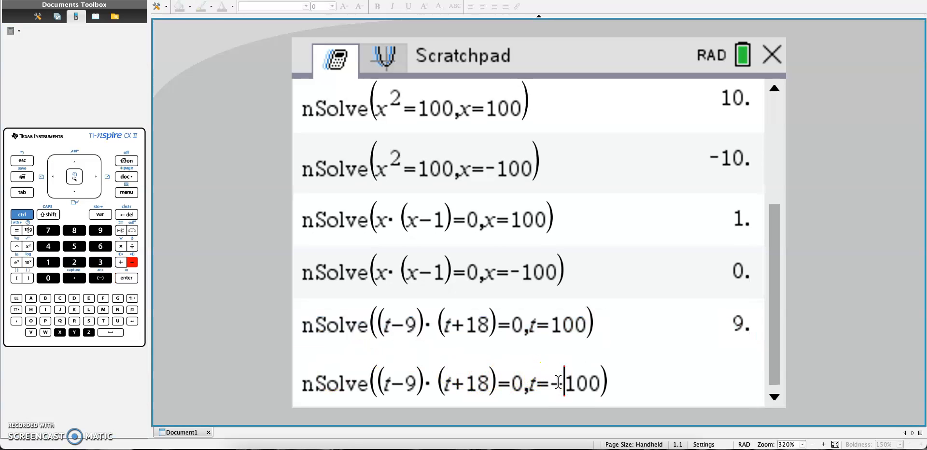
pyautogui.press('enter')
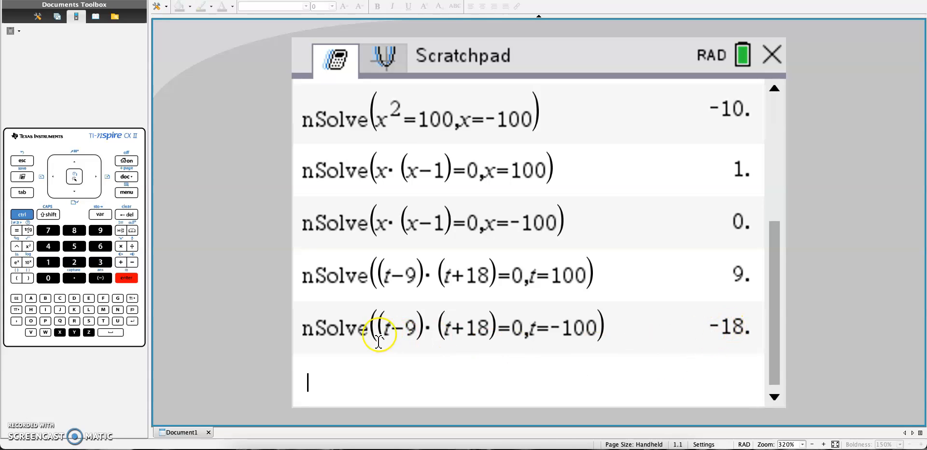
pyautogui.moveTo(322, 349)
pyautogui.write('nSolve(z^2-11z')
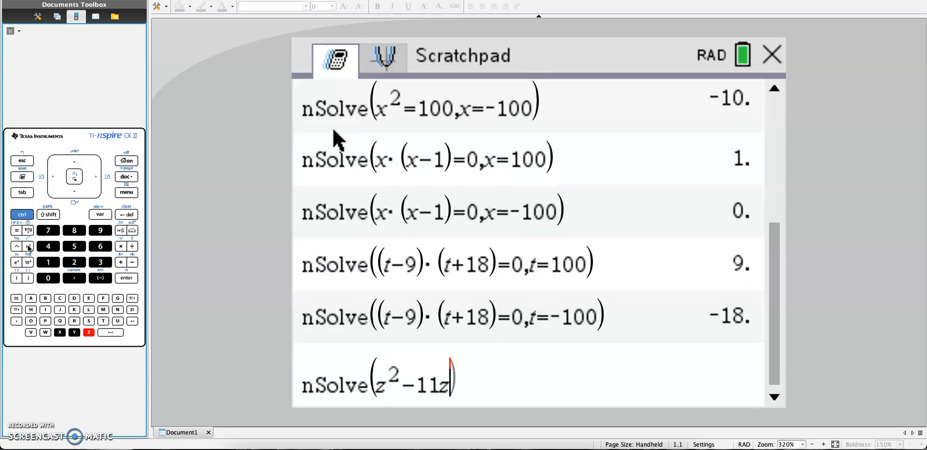
# Type =0 to complete the equation z²−11z=0.
pyautogui.write('=0,z=100')
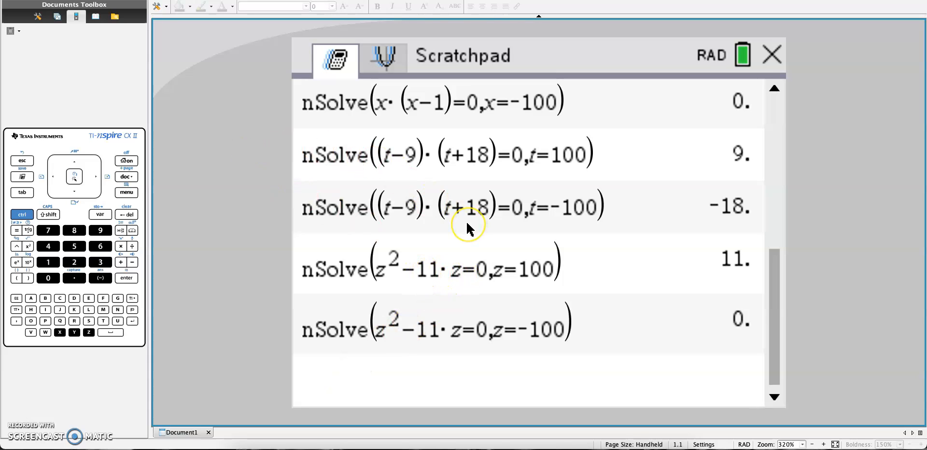
pyautogui.moveTo(423, 45)
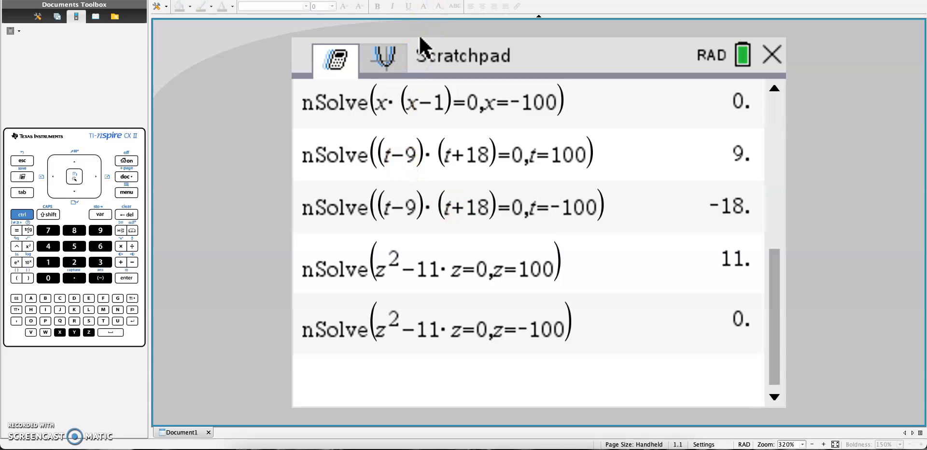